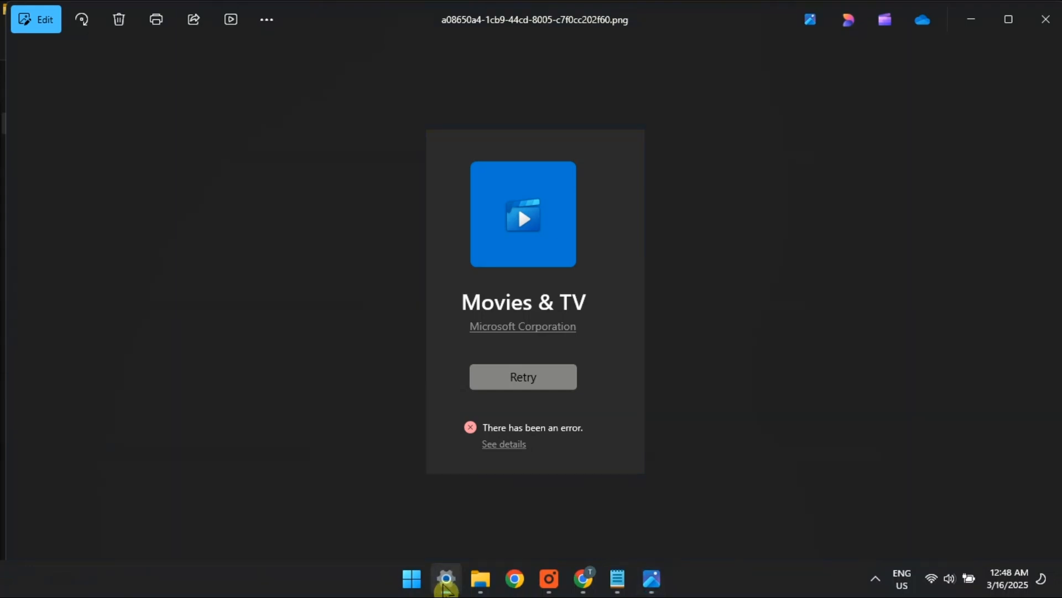
Run the Windows Store Apps troubleshooter from System > Troubleshoot > Other troubleshooters.
click(446, 579)
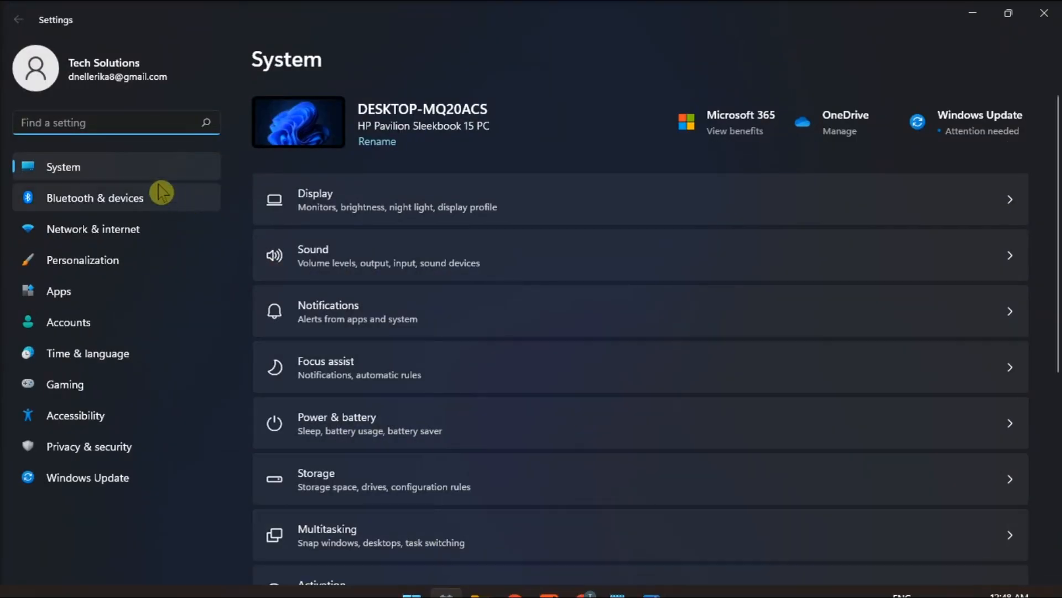
scroll(down, 3)
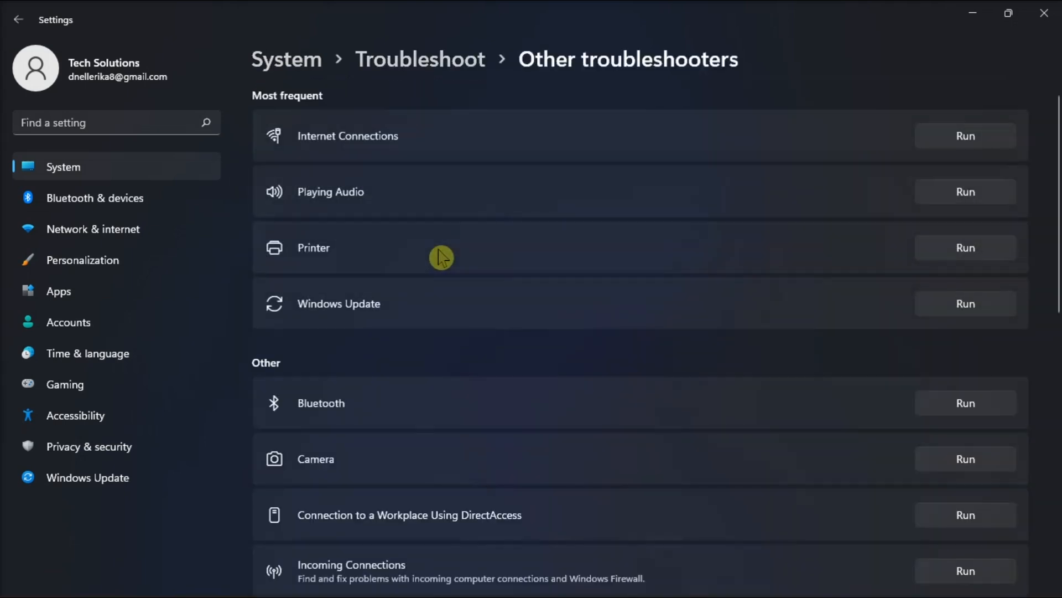
scroll(down, 3)
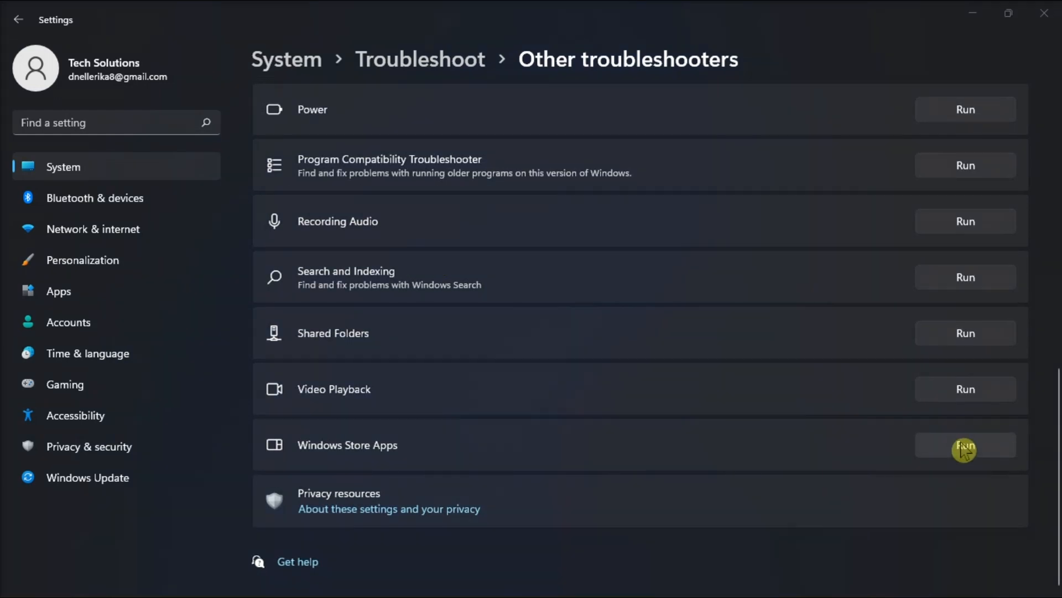
click(965, 445)
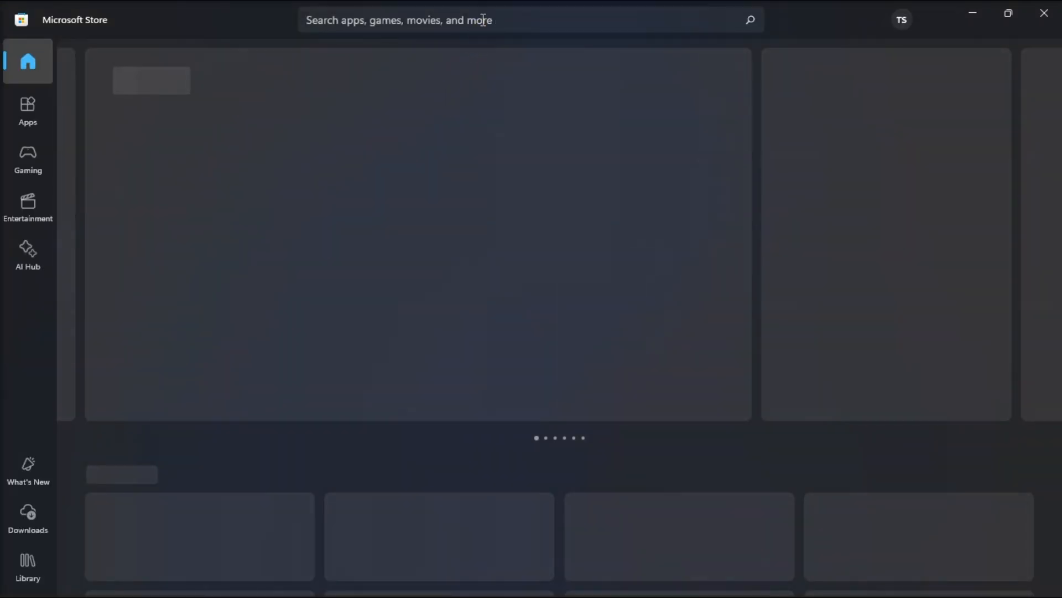
Search the Store for 'films and tv' and open the Movies & TV app listing.
text(films)
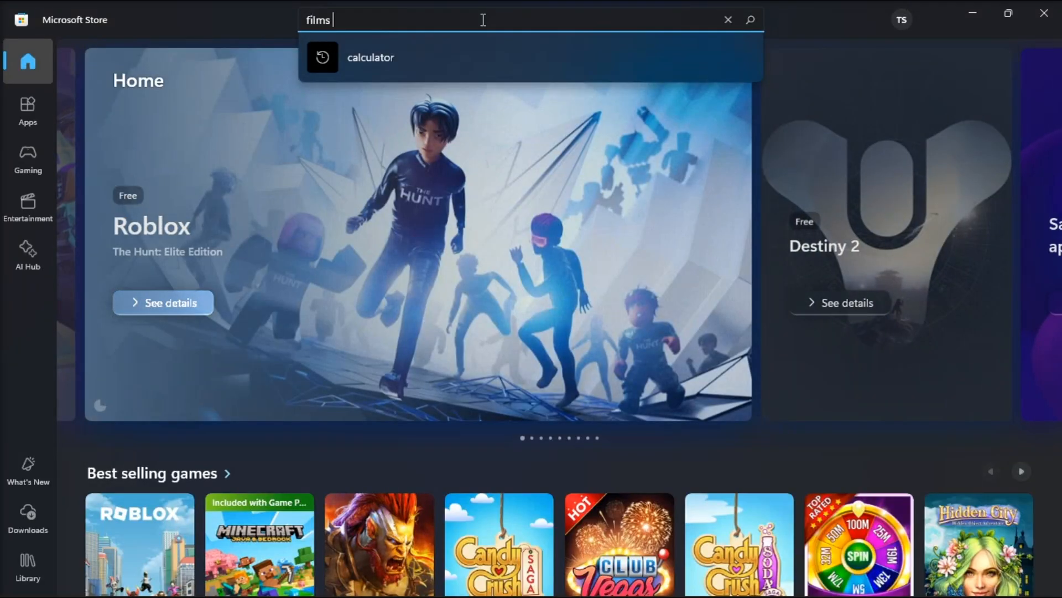
text(and tv)
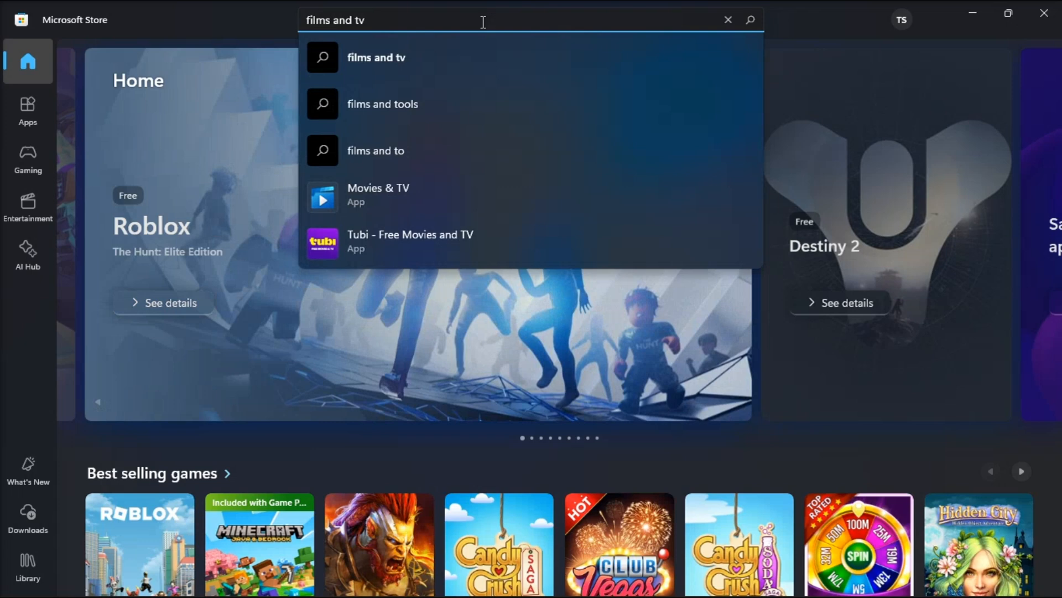
click(378, 194)
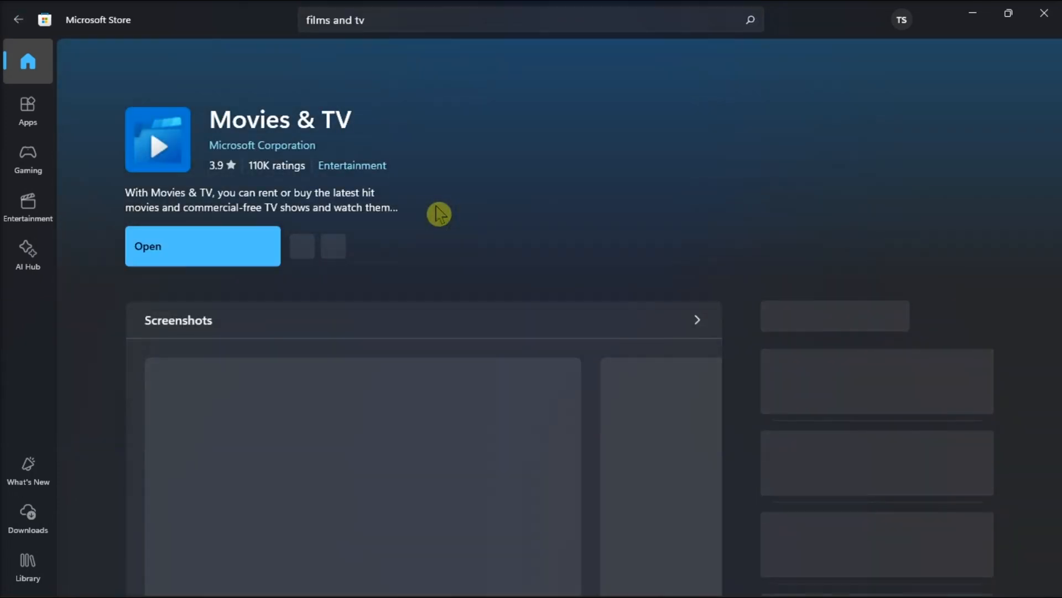
mouse_move(275, 266)
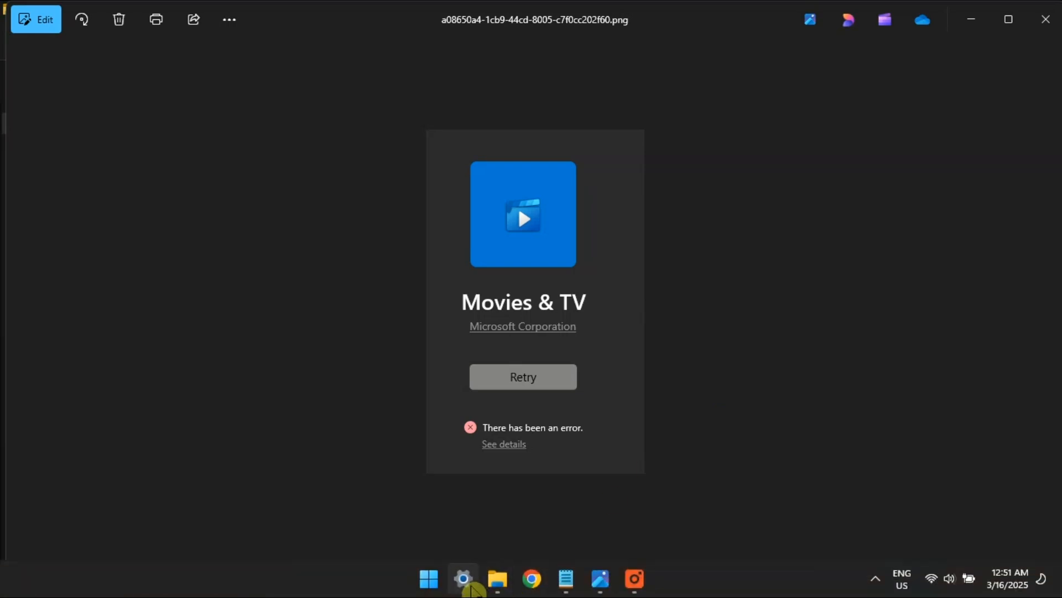
Open Time & language > Language & region, showing display language and country United States.
click(463, 578)
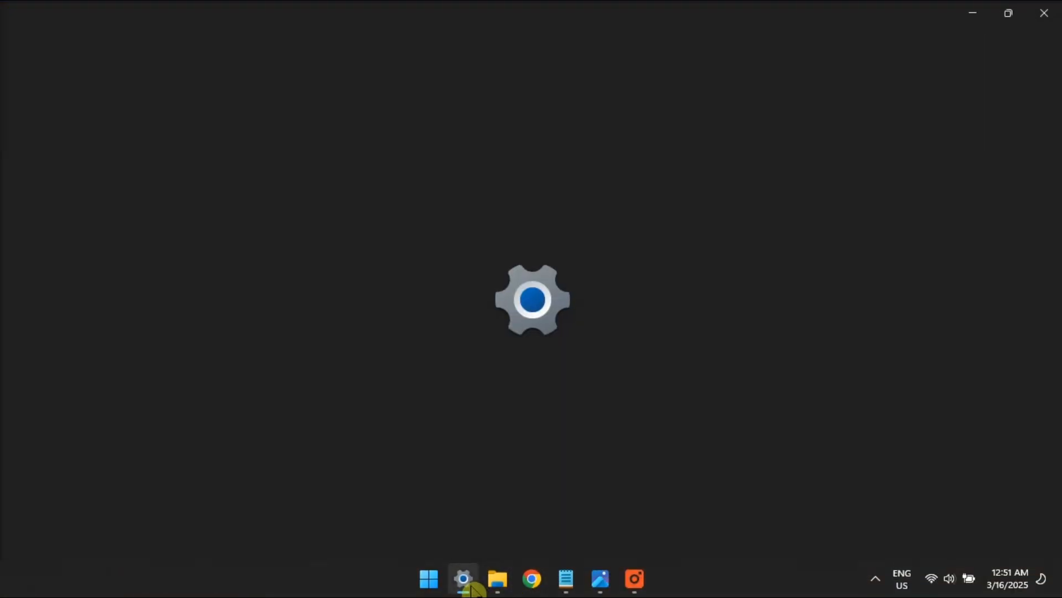
click(463, 579)
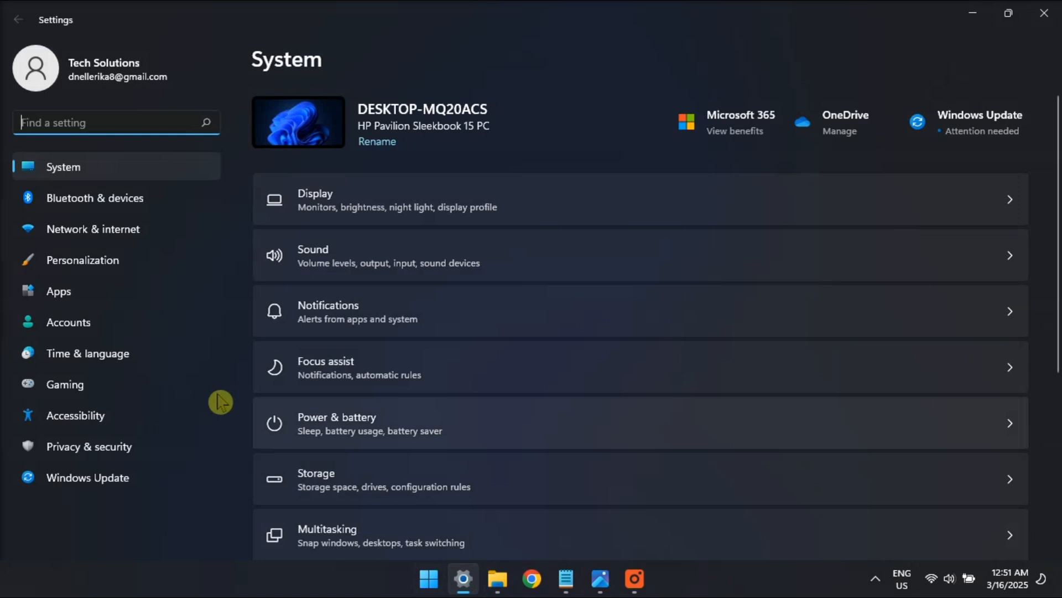
click(88, 353)
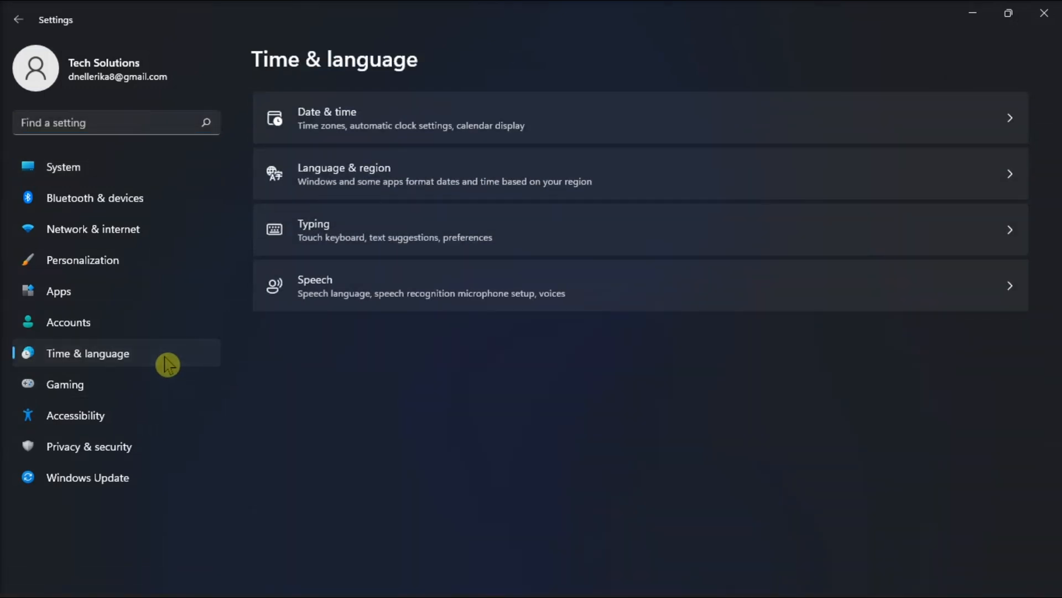
mouse_move(442, 110)
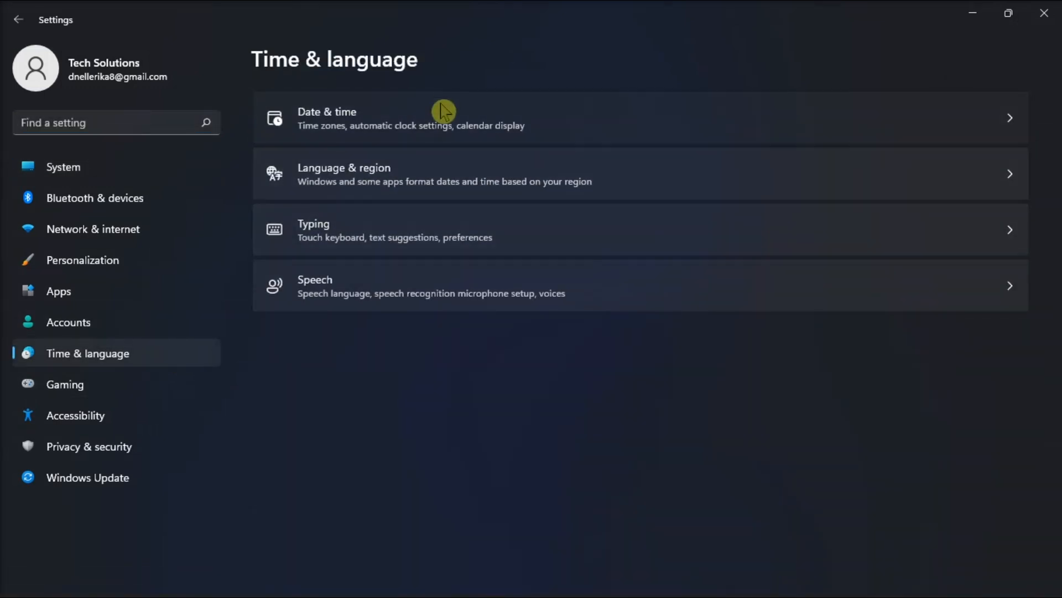
click(475, 118)
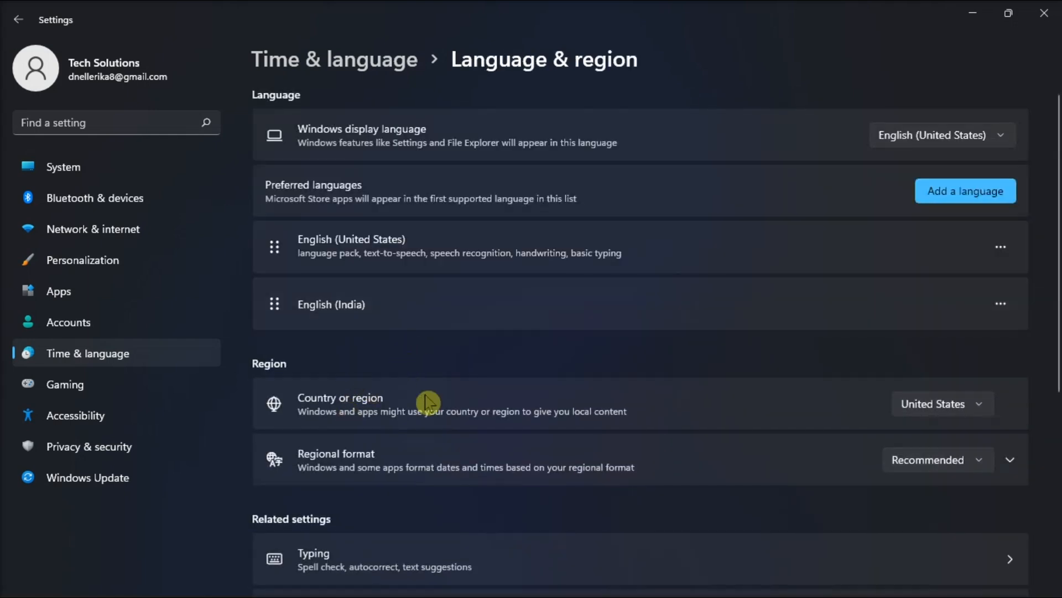
mouse_move(671, 513)
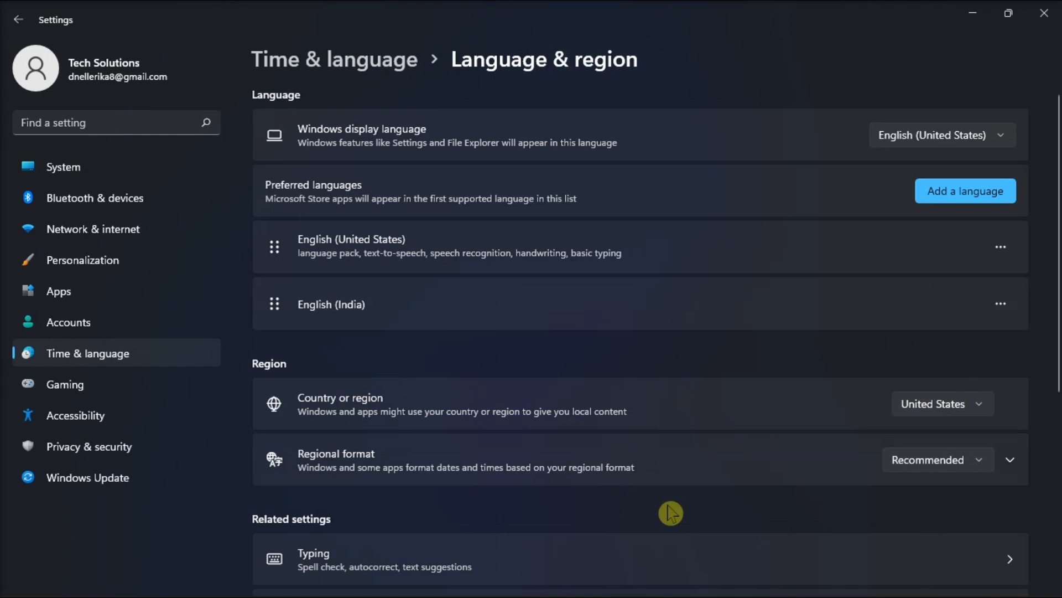
mouse_move(937, 109)
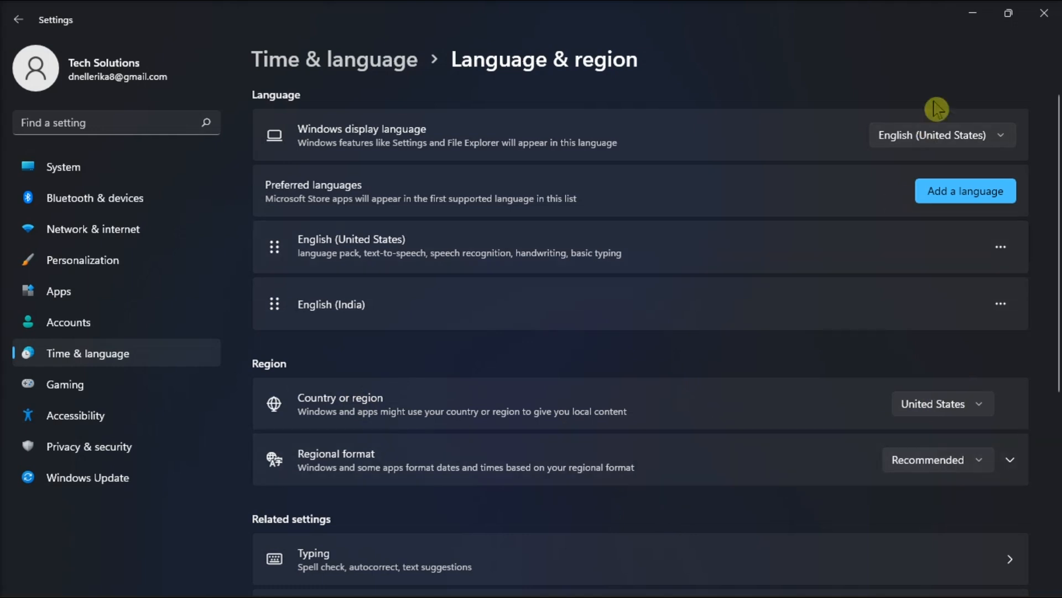